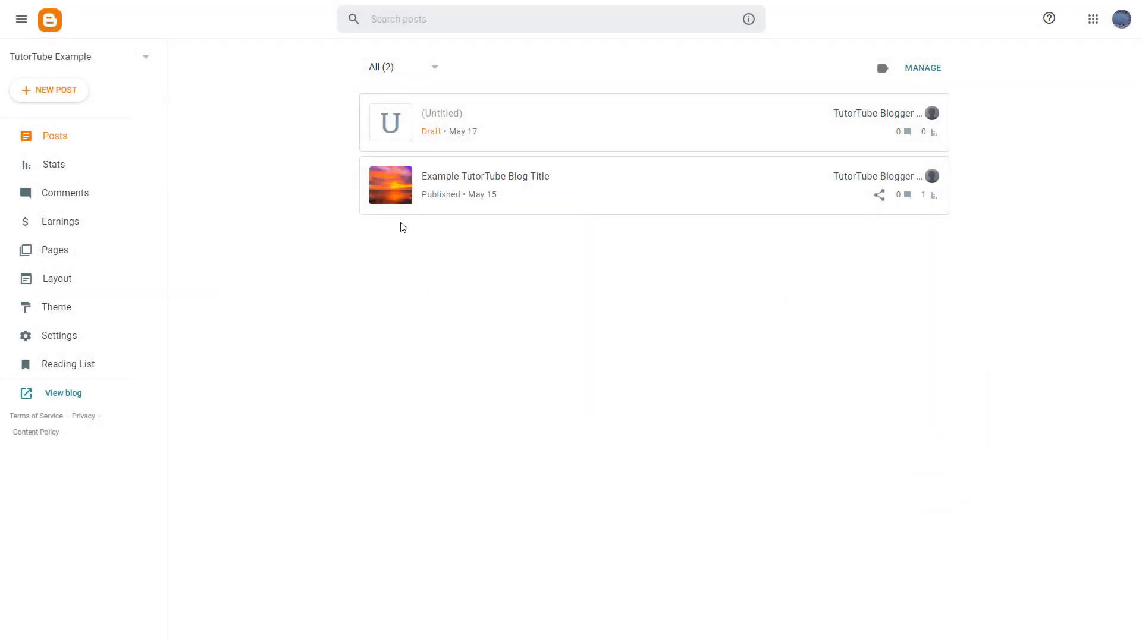
- Check the earlier sunset post, then start a new blank post ready for image insertion
left_click(485, 176)
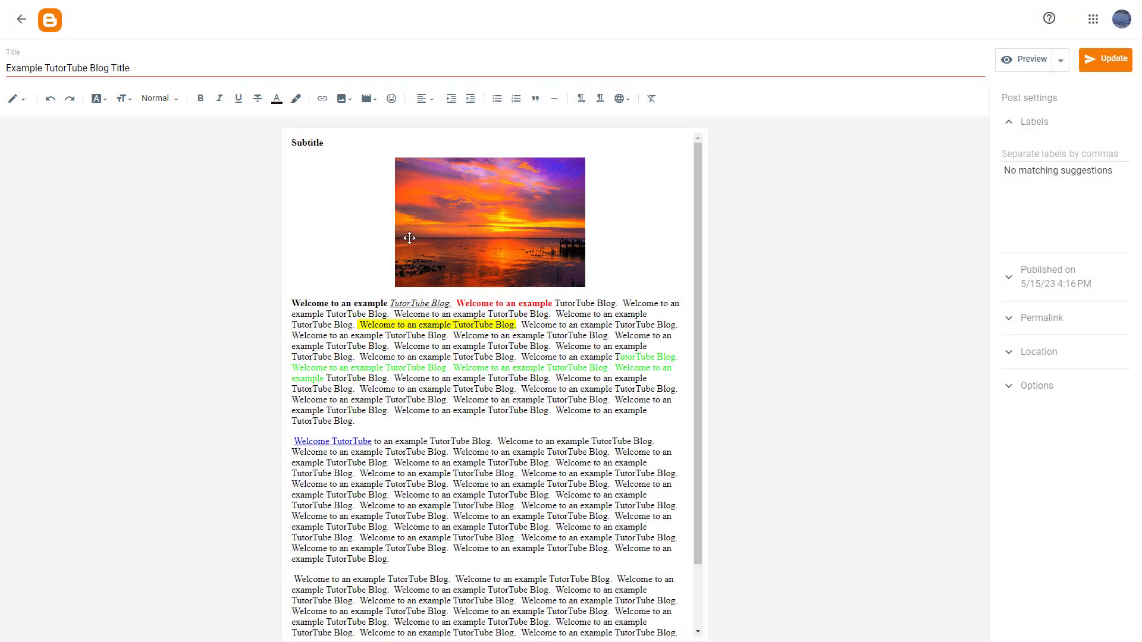
mouse_move(417, 245)
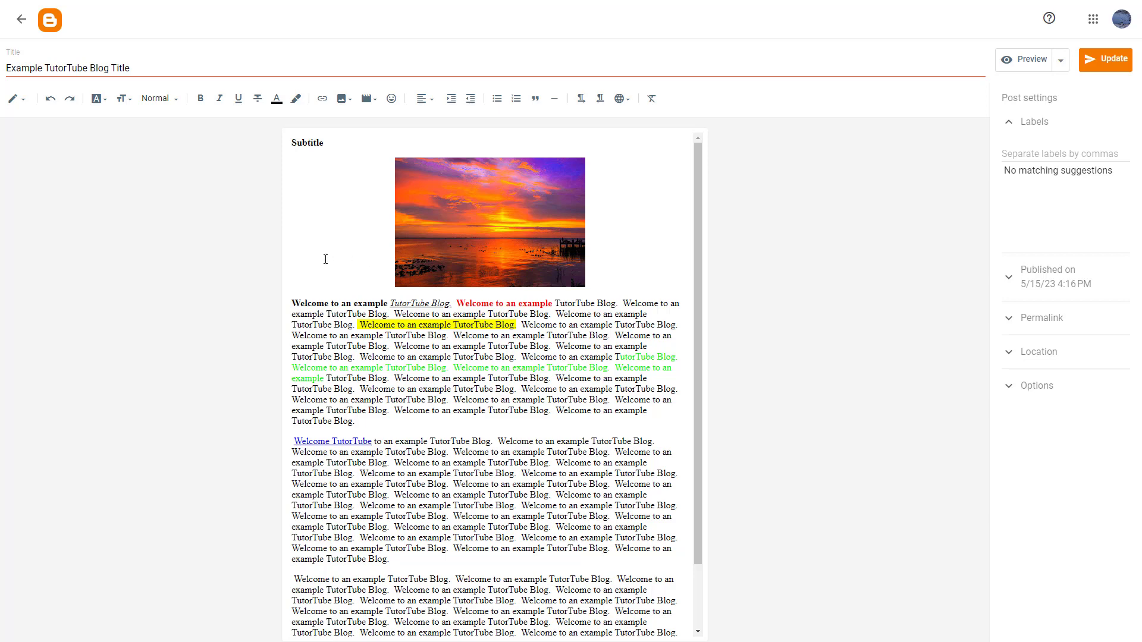
left_click(20, 19)
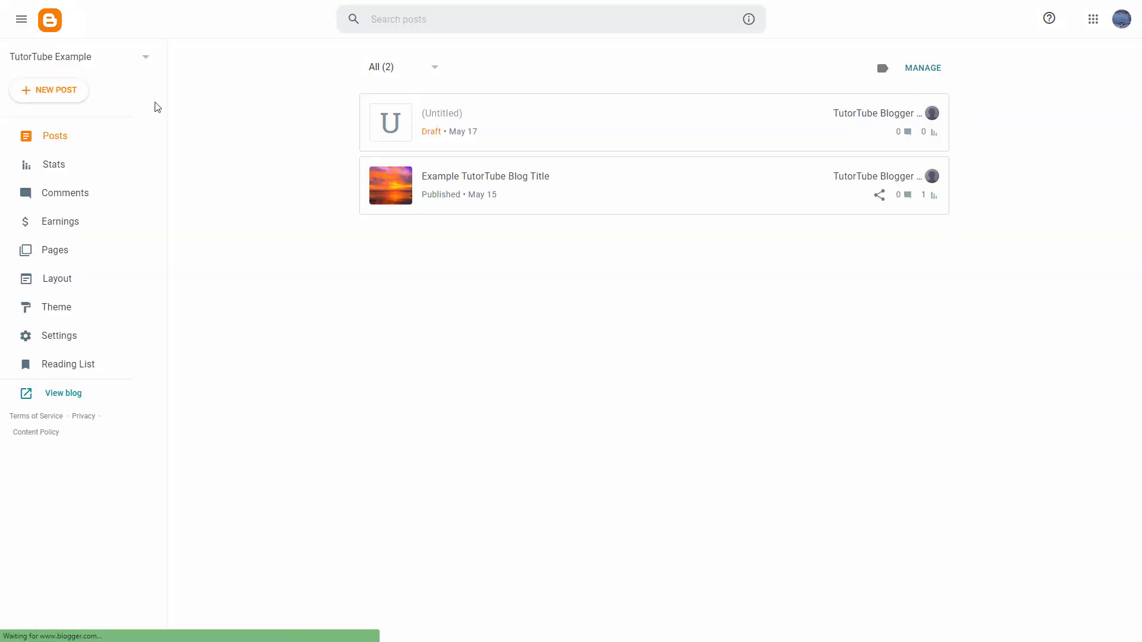
left_click(441, 115)
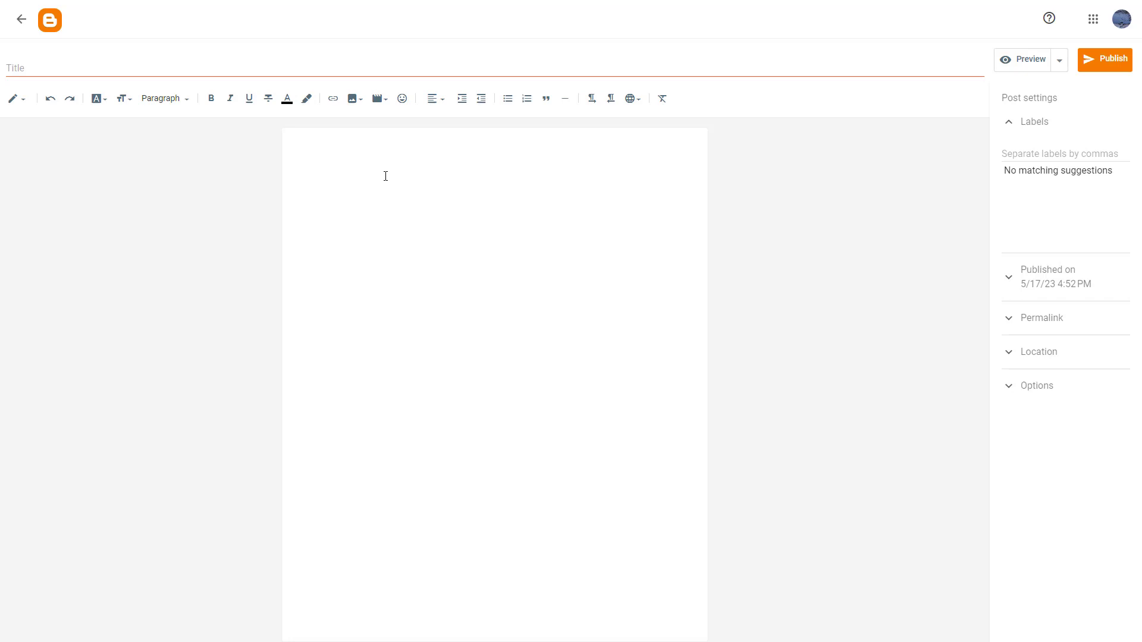
mouse_move(352, 97)
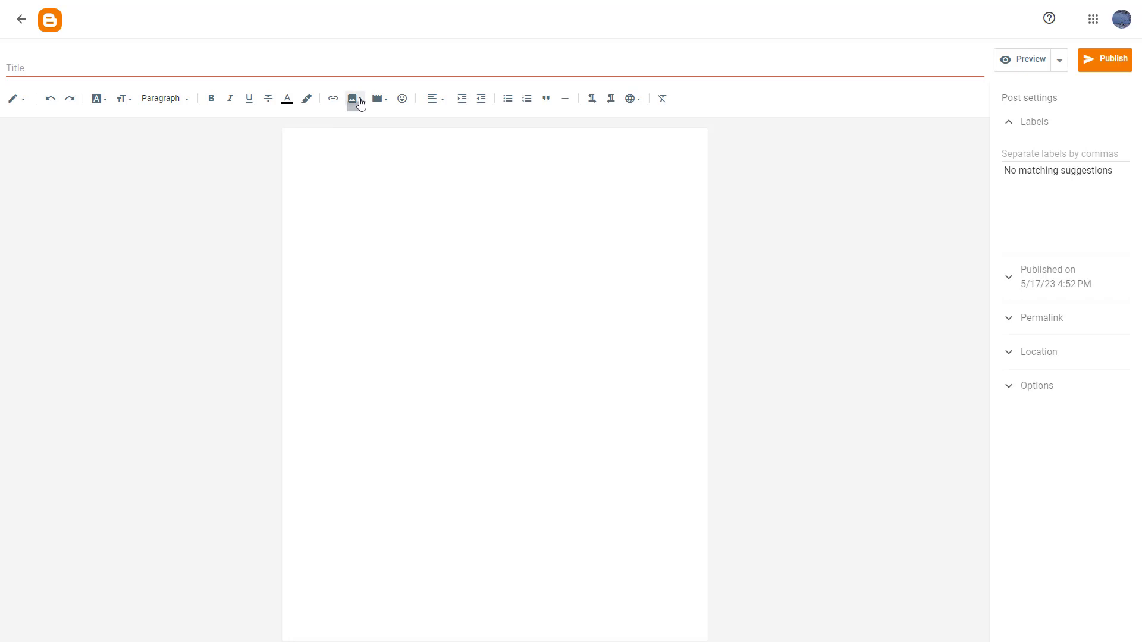
left_click(352, 97)
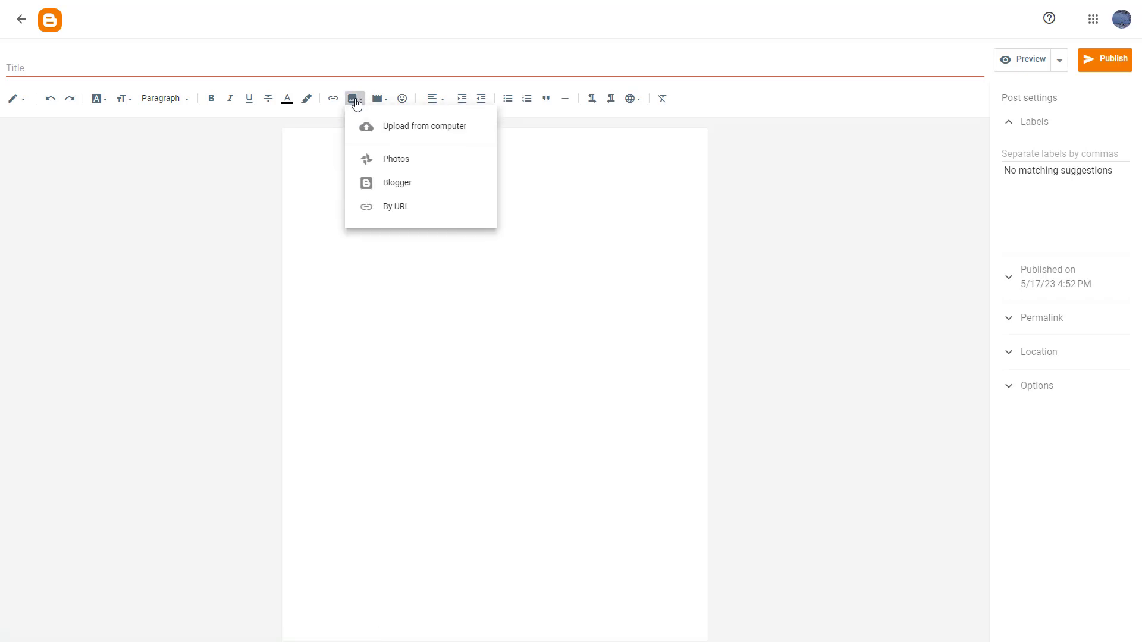
mouse_move(408, 193)
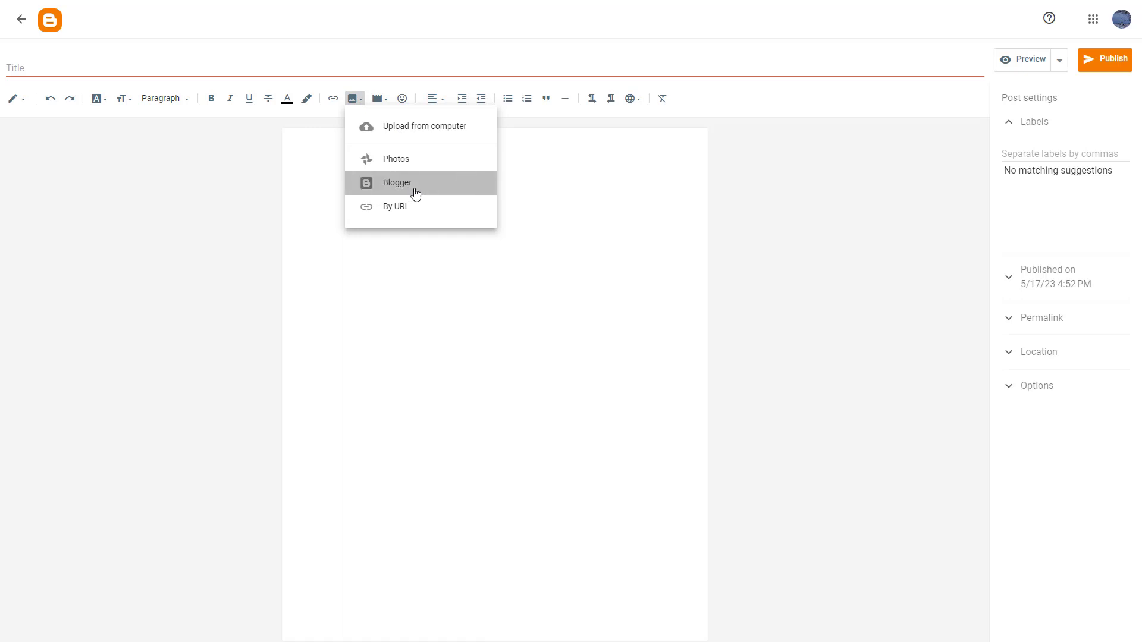
- Choose the Blogger source to pick from images already on this blog
left_click(397, 184)
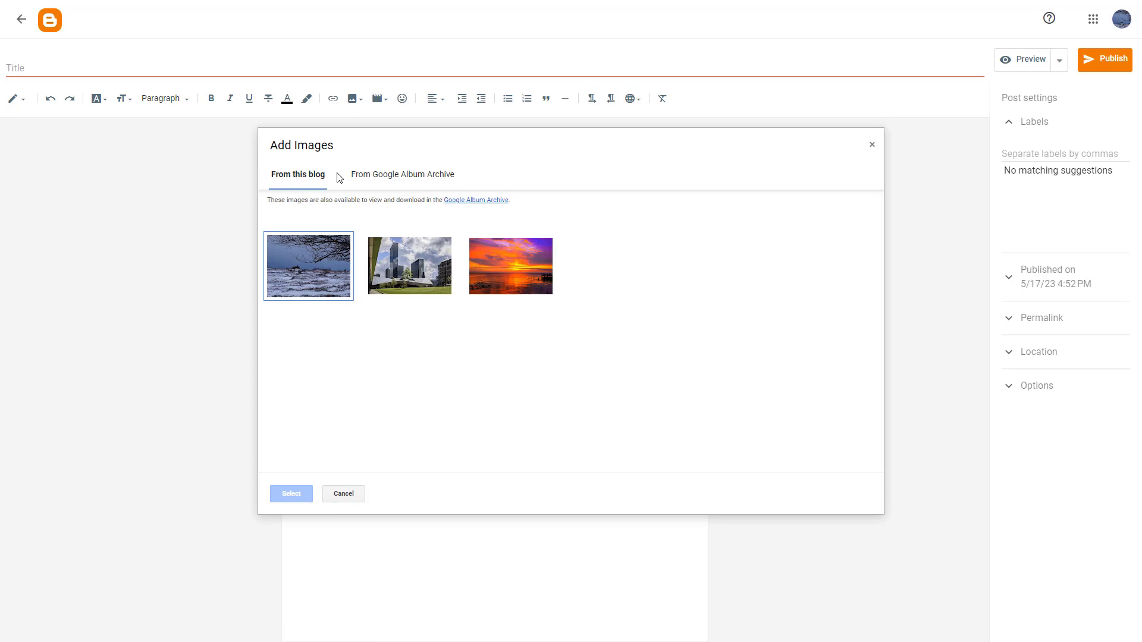
mouse_move(405, 321)
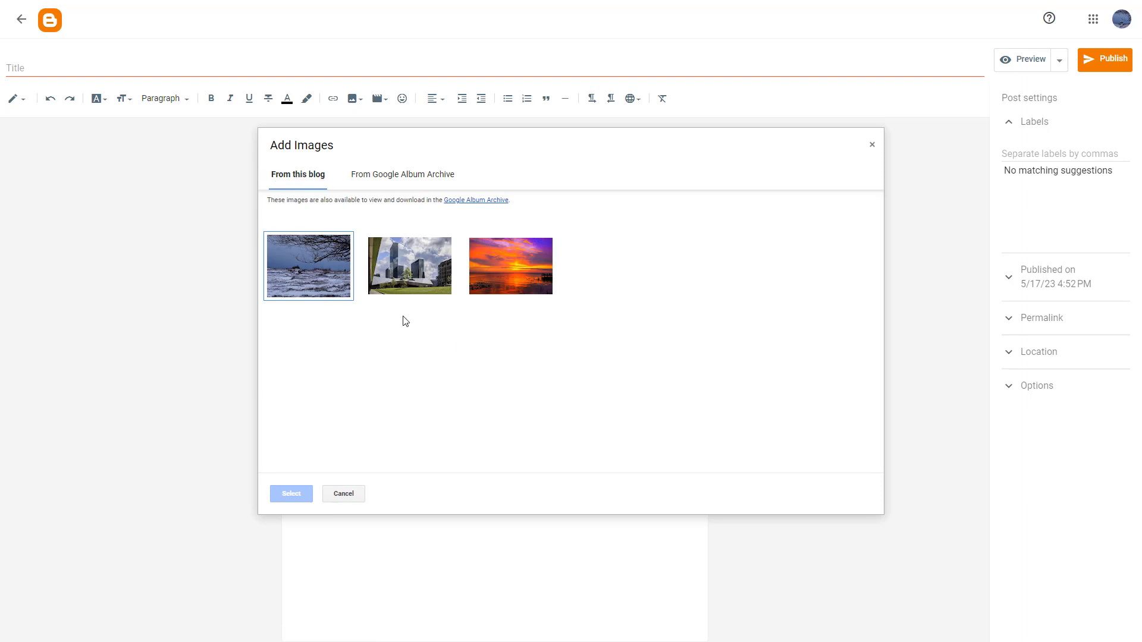
- Select the orange sunset photo from this blog's images and insert it into the post
left_click(410, 267)
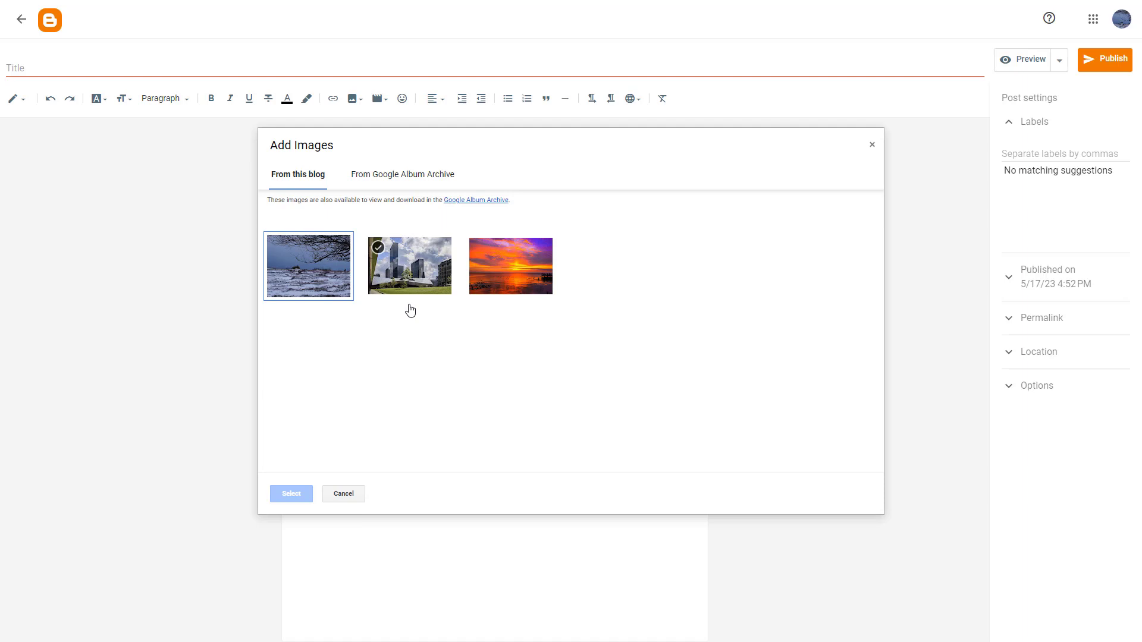
mouse_move(402, 228)
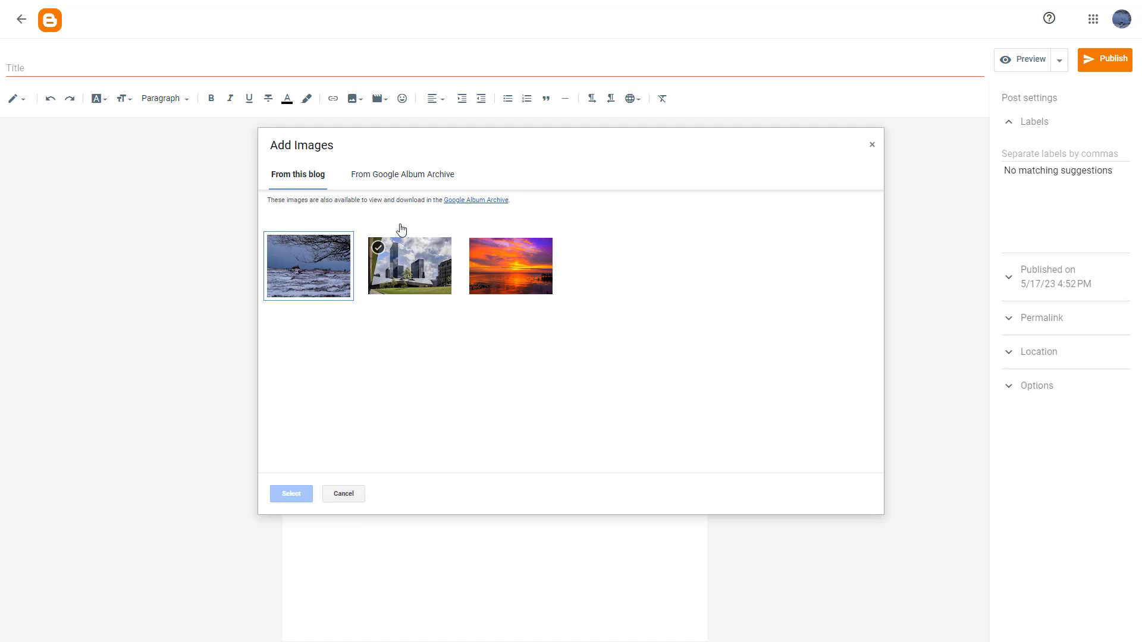
left_click(402, 173)
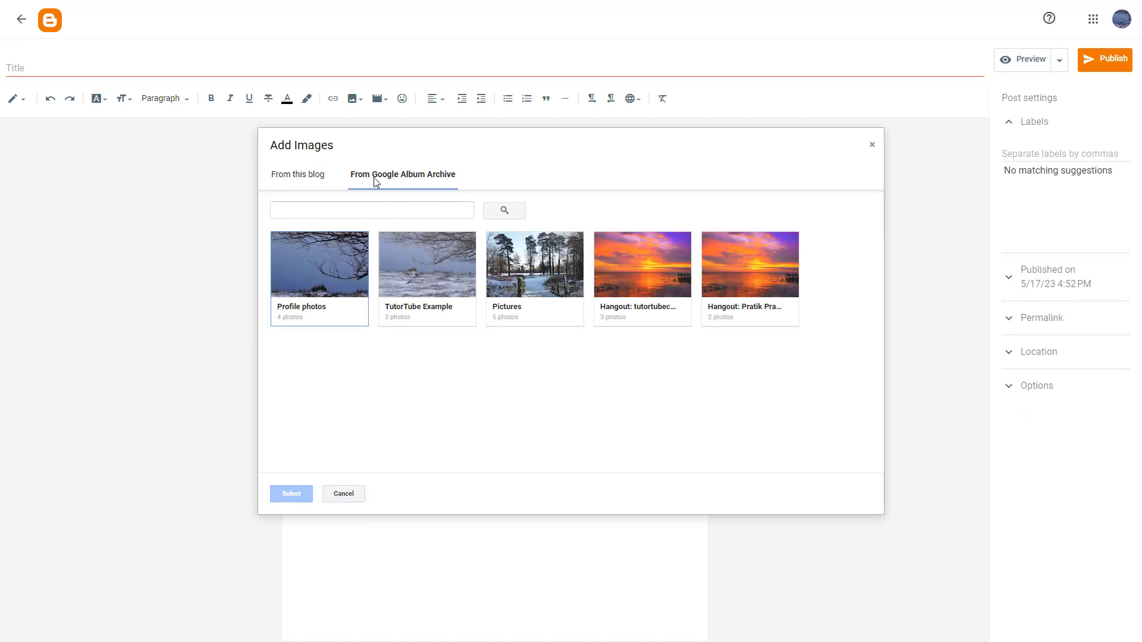
left_click(298, 173)
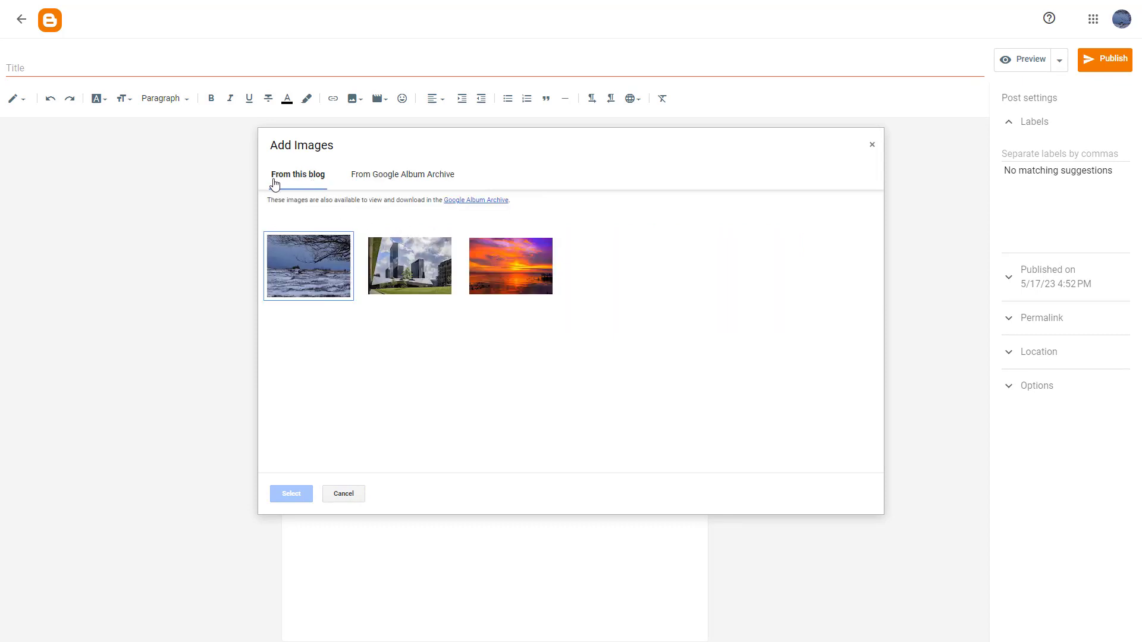
left_click(511, 266)
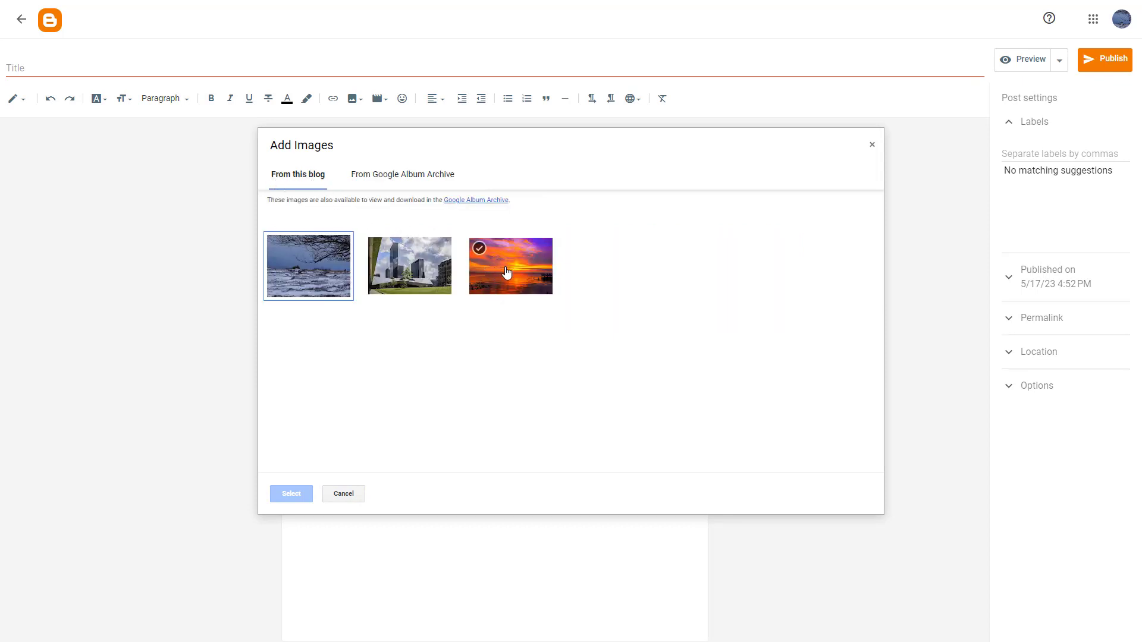
left_click(507, 268)
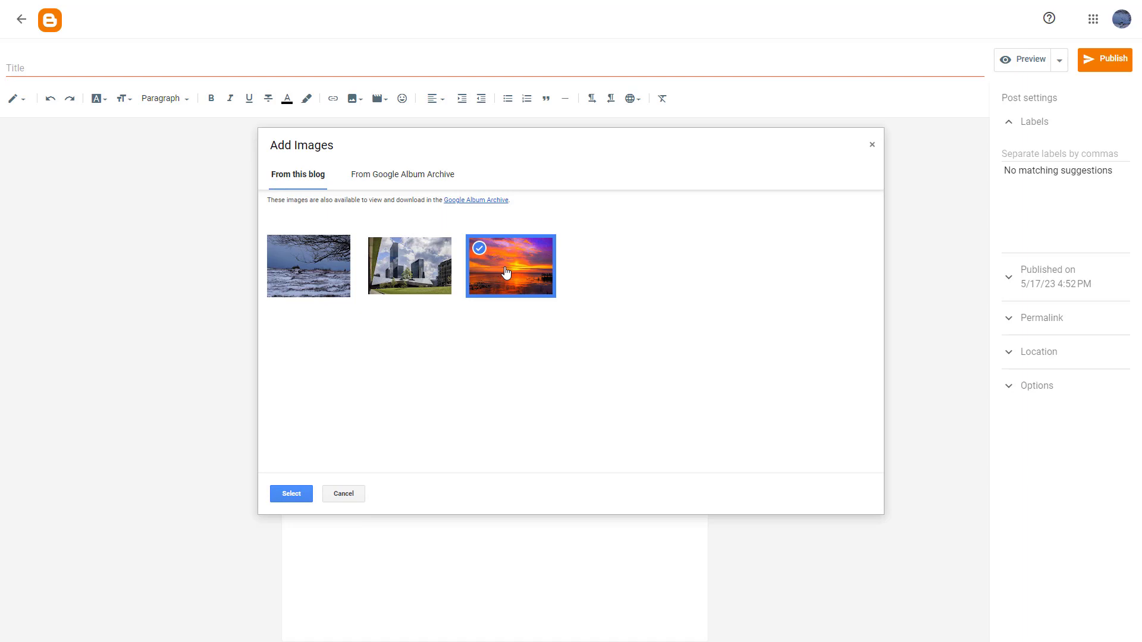
mouse_move(320, 428)
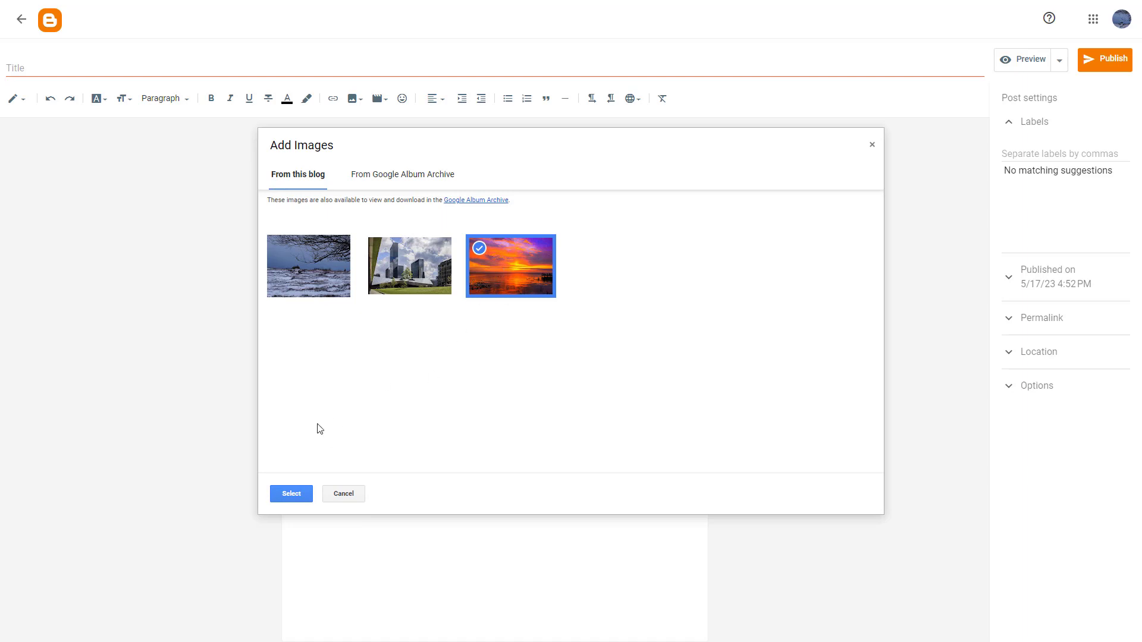
left_click(290, 494)
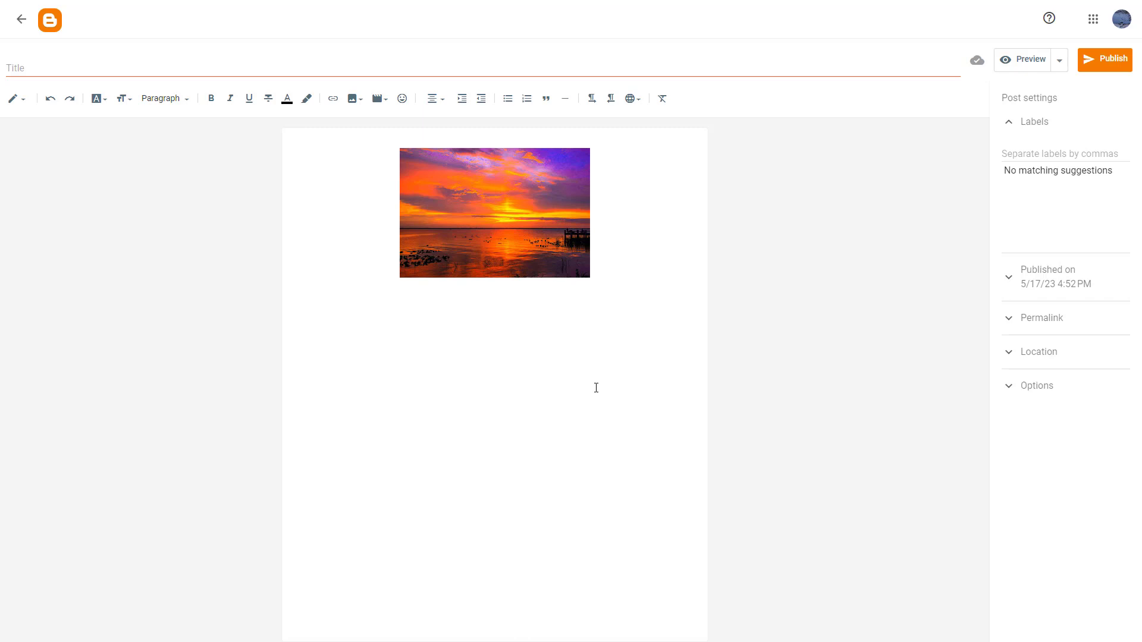
- Place the cursor on a line beneath the inserted sunset photo
left_click(292, 283)
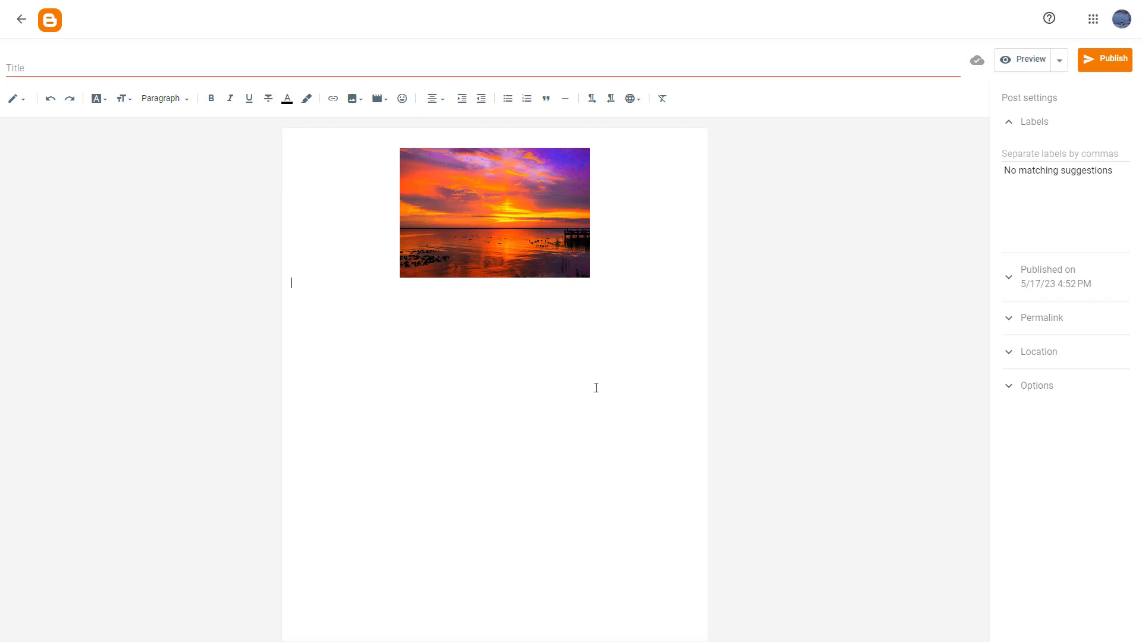